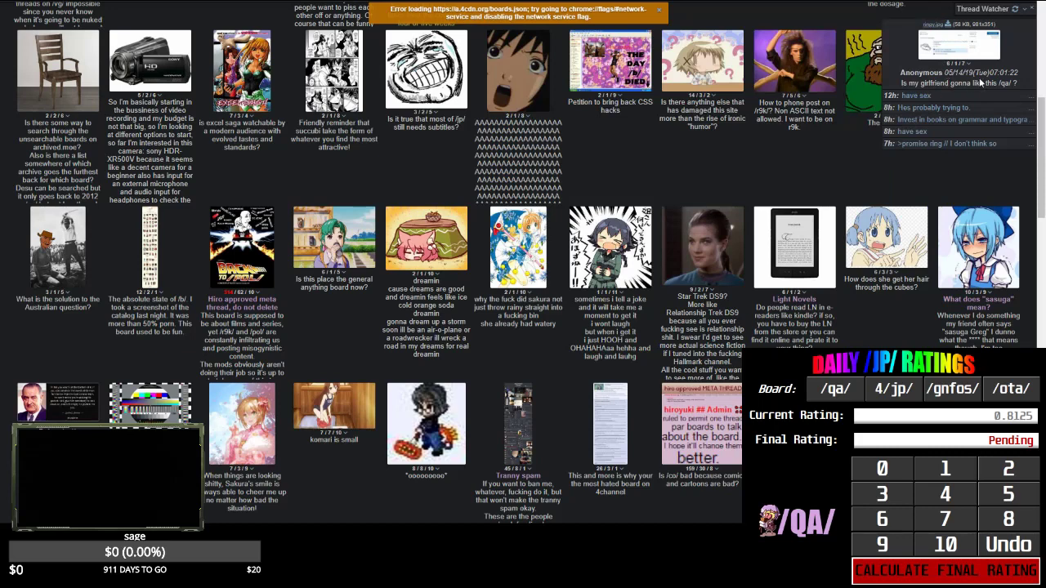
Step: Open the context menu for the 'Is my girlfriend gonna like this /qa/?' thread
{"action": "right_click", "coordinate": [964, 72]}
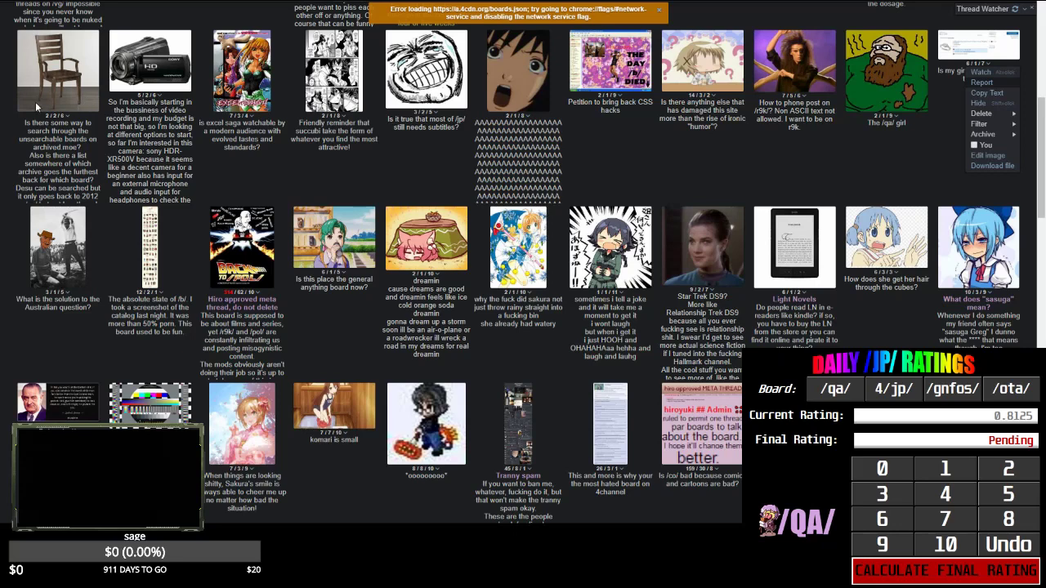
{"action": "mouse_move", "coordinate": [134, 259]}
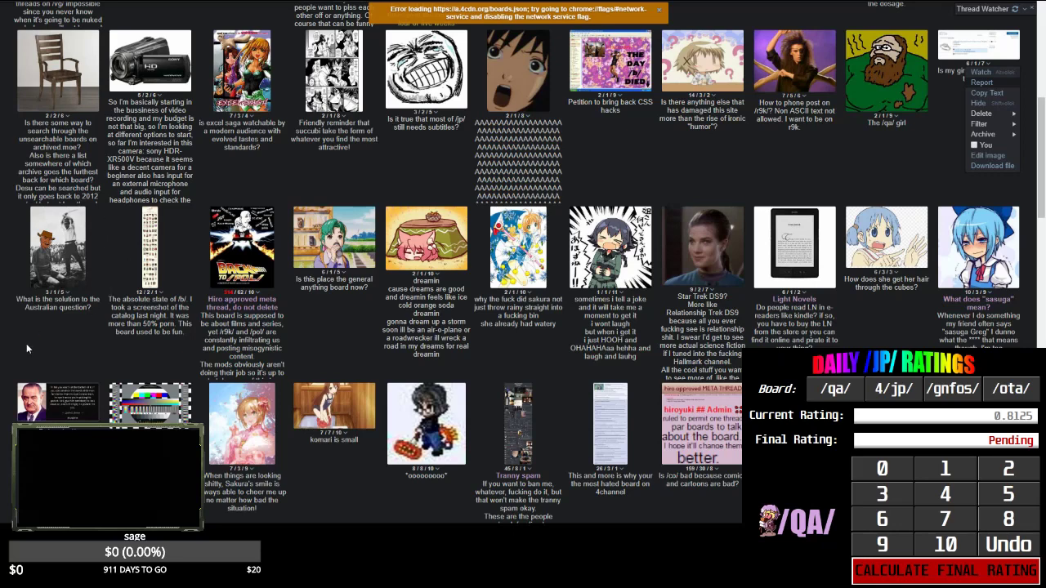
{"action": "mouse_move", "coordinate": [27, 39]}
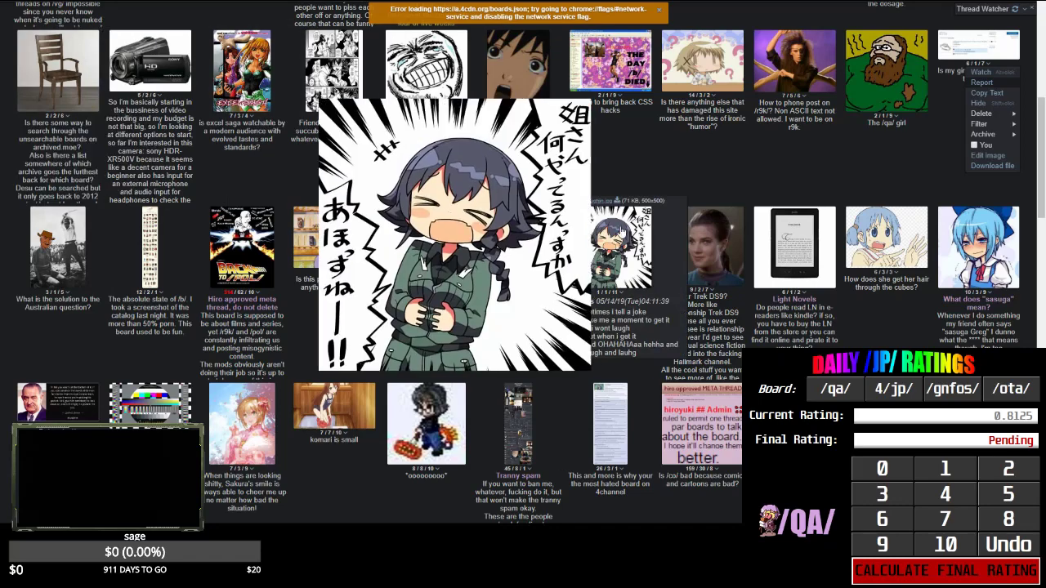
Step: Close the thread's context menu without choosing an action and resume browsing the /qa/ catalog
{"action": "left_click", "coordinate": [454, 237]}
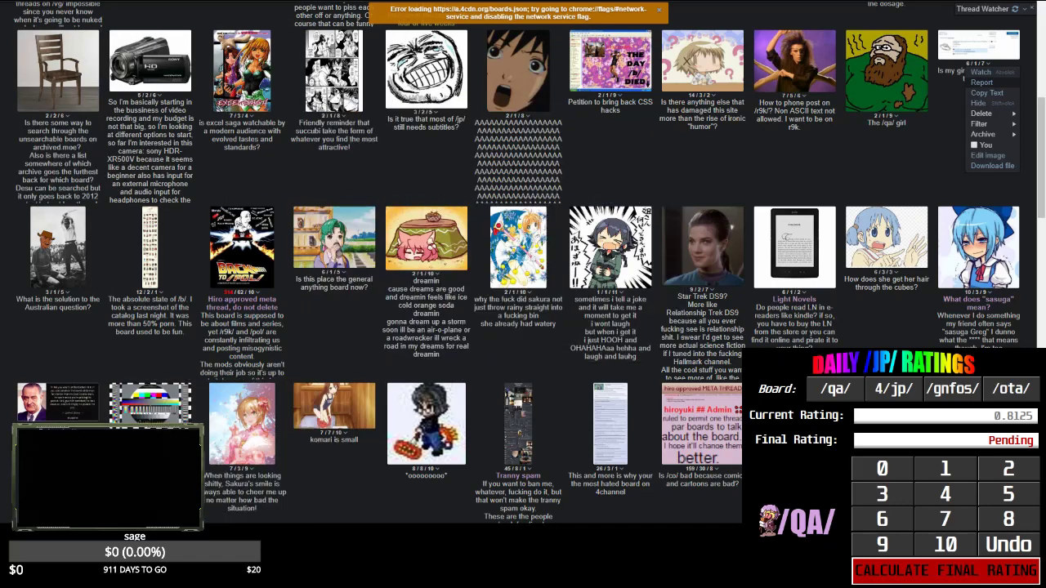
{"action": "mouse_move", "coordinate": [887, 78]}
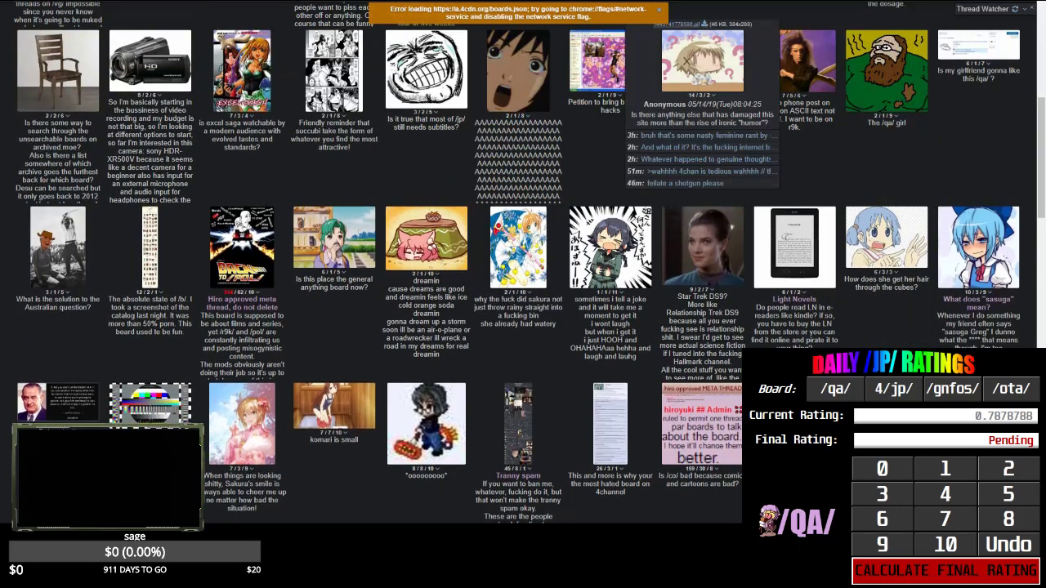
{"action": "left_click", "coordinate": [57, 249]}
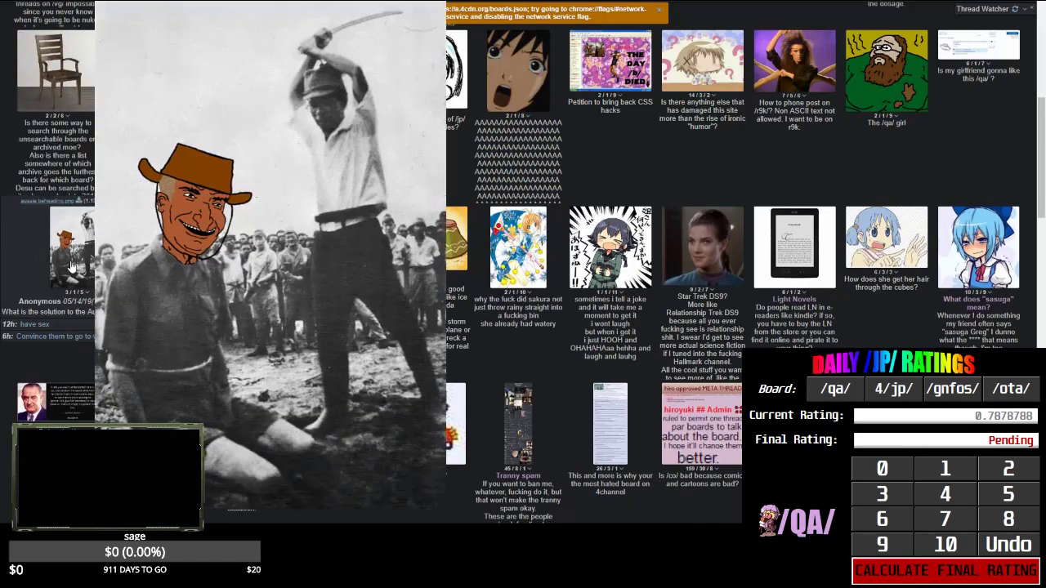